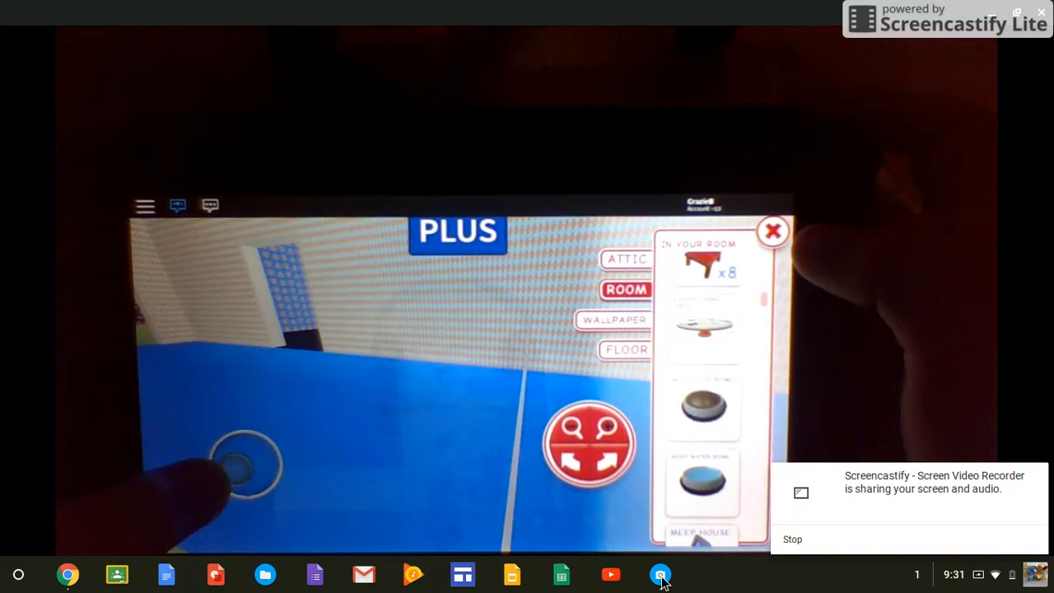
Step: Close the Camera app and bring up the Screencastify recorder controls over the browser tab
left_click(775, 231)
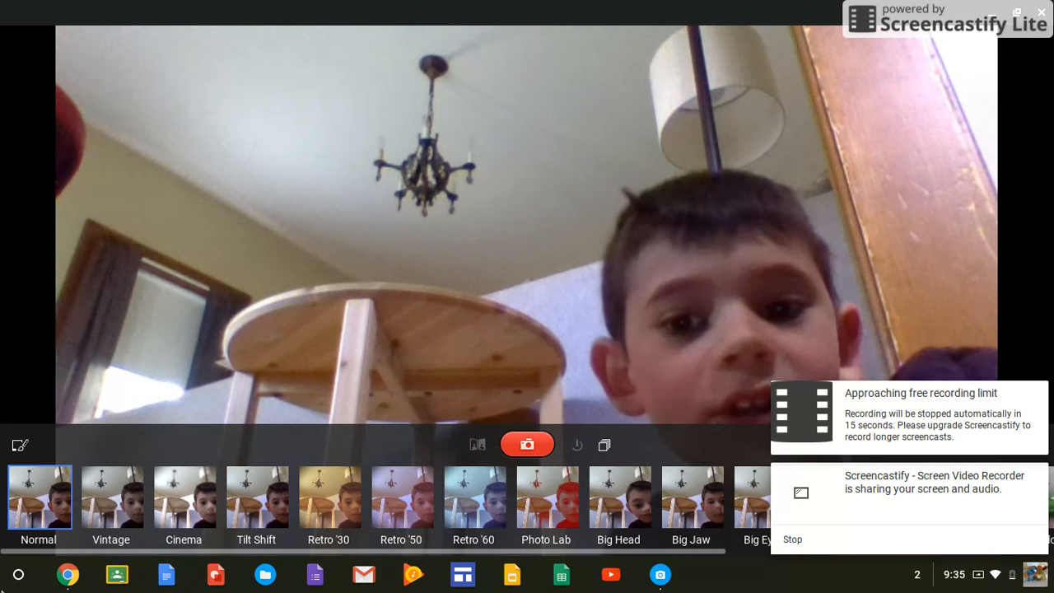
left_click(67, 573)
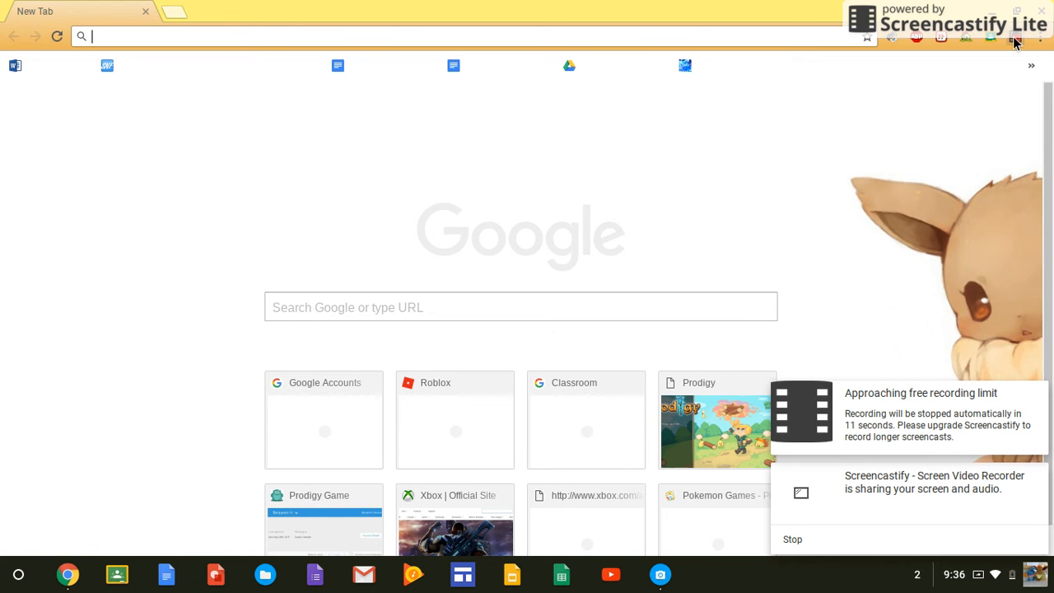
left_click(1019, 38)
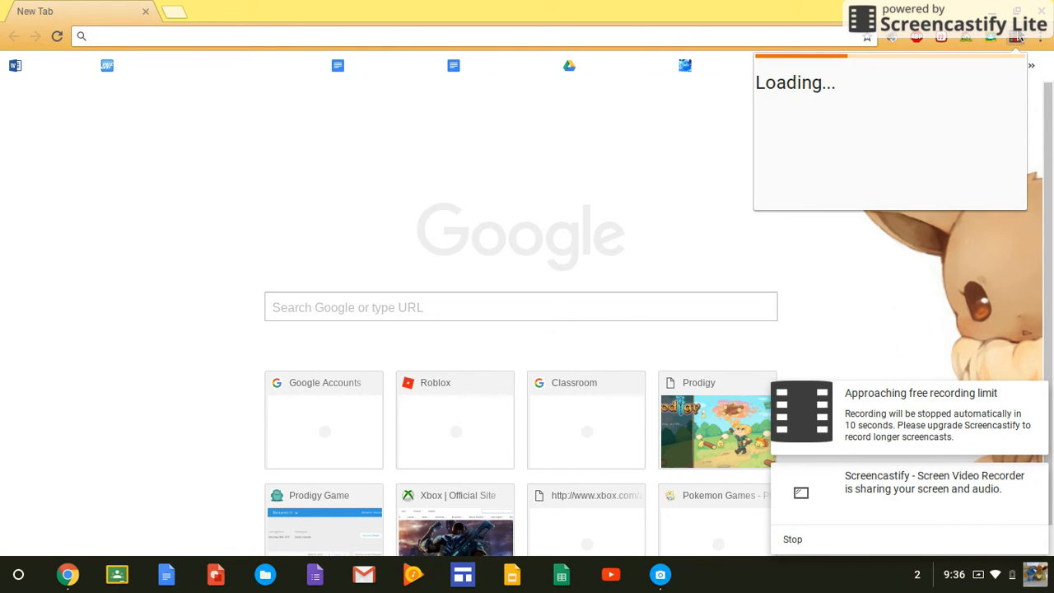